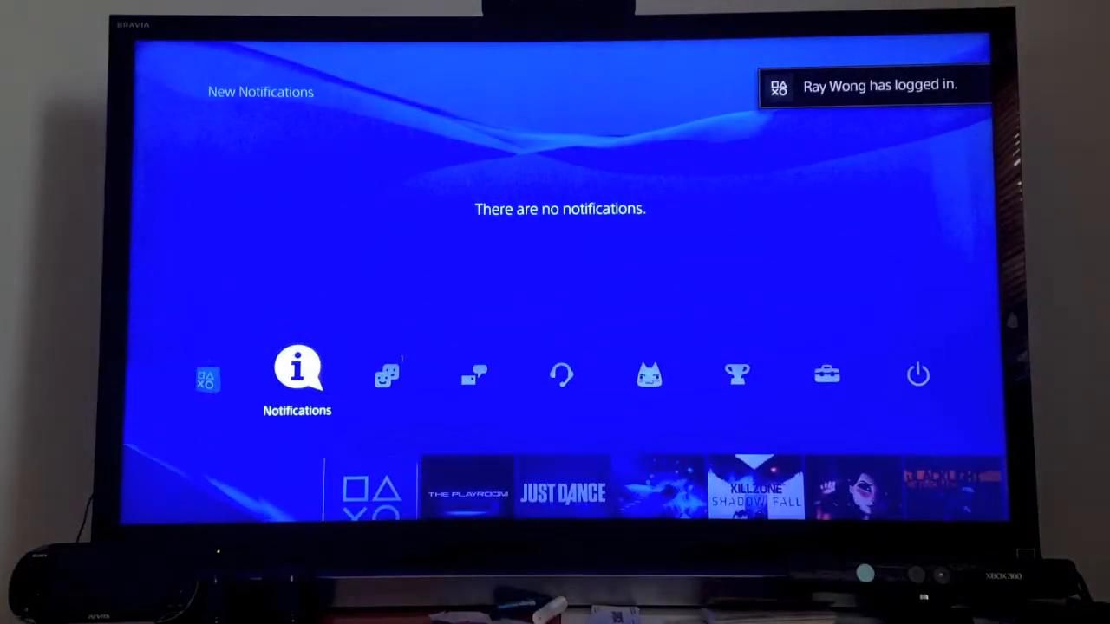
# Step: View System Information showing software version 1.60, then return to the System settings list
pyautogui.hscroll(3)
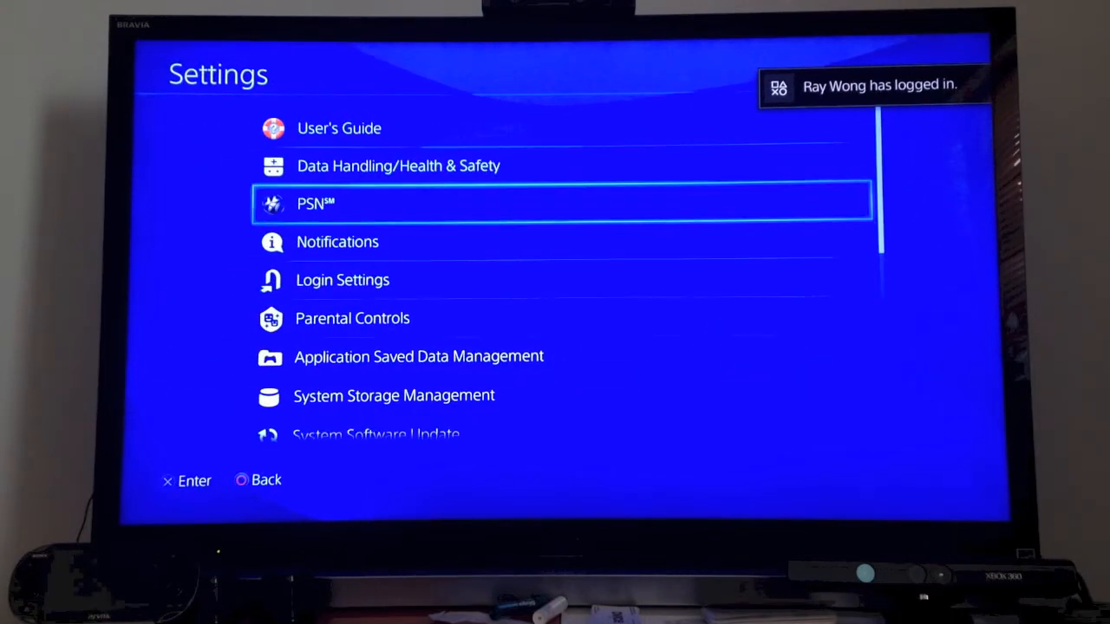
pyautogui.scroll(-3)
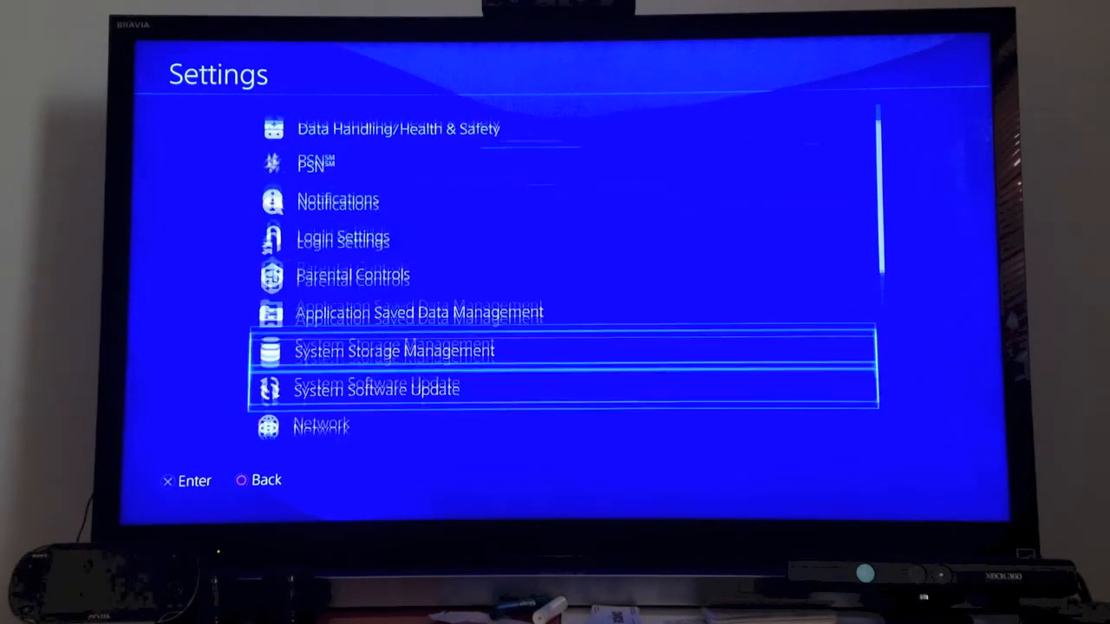
pyautogui.scroll(-3)
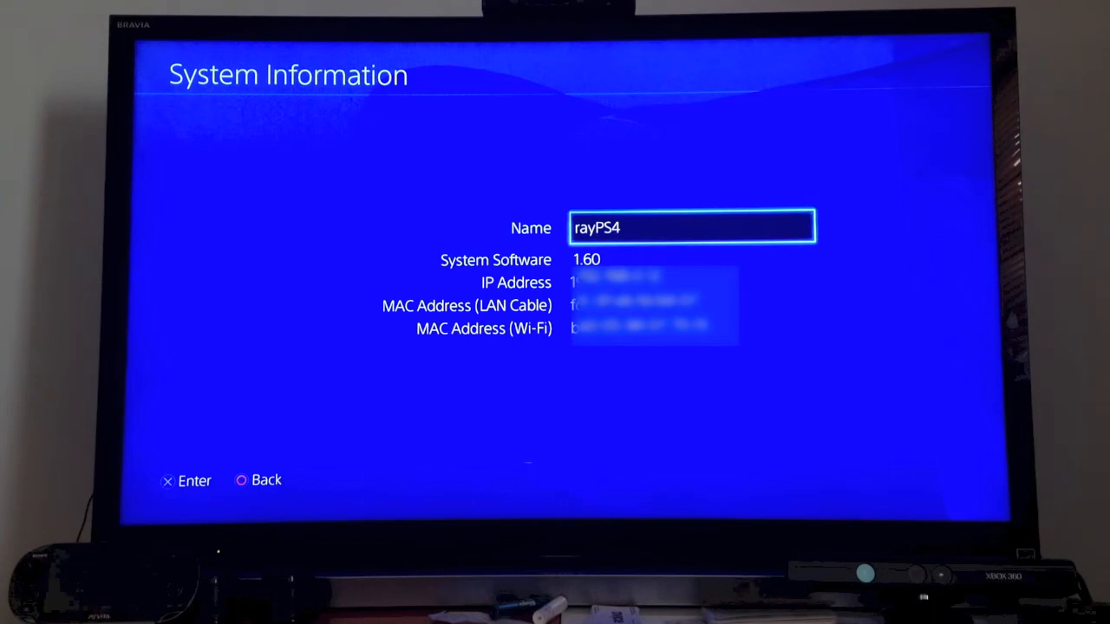
pyautogui.press('Back')
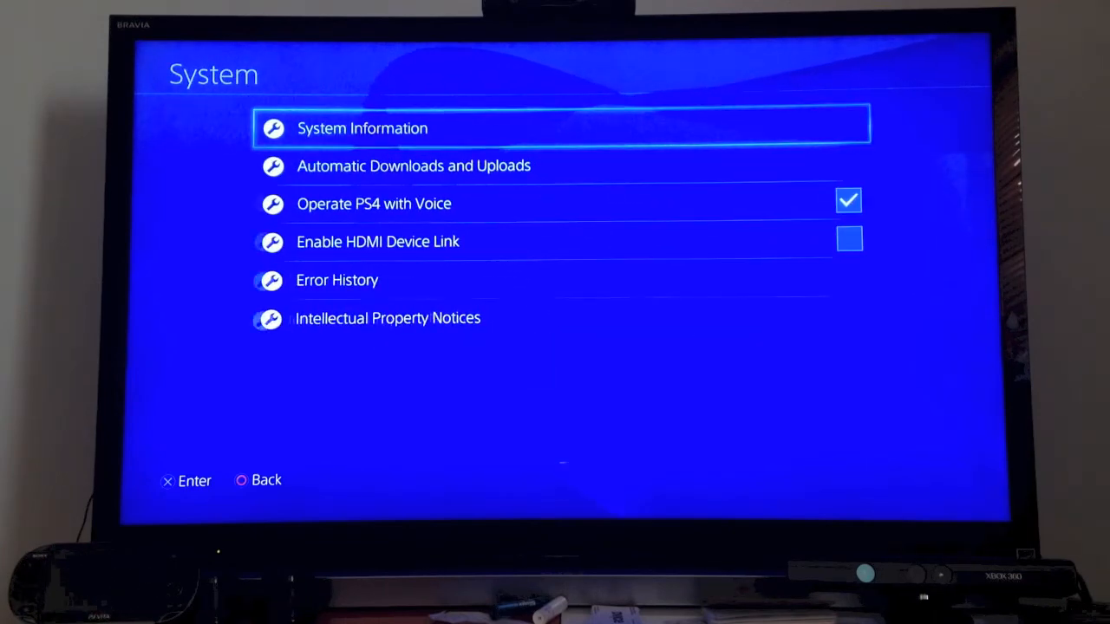
# Step: Back out of System settings to the function screen with Settings in focus
pyautogui.press('Back')
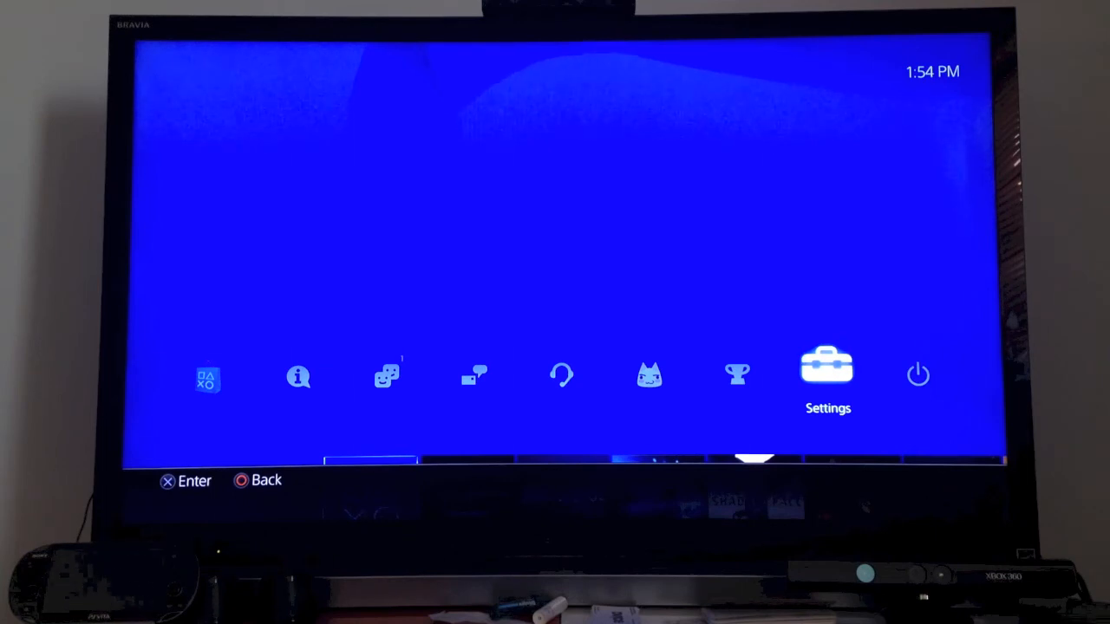